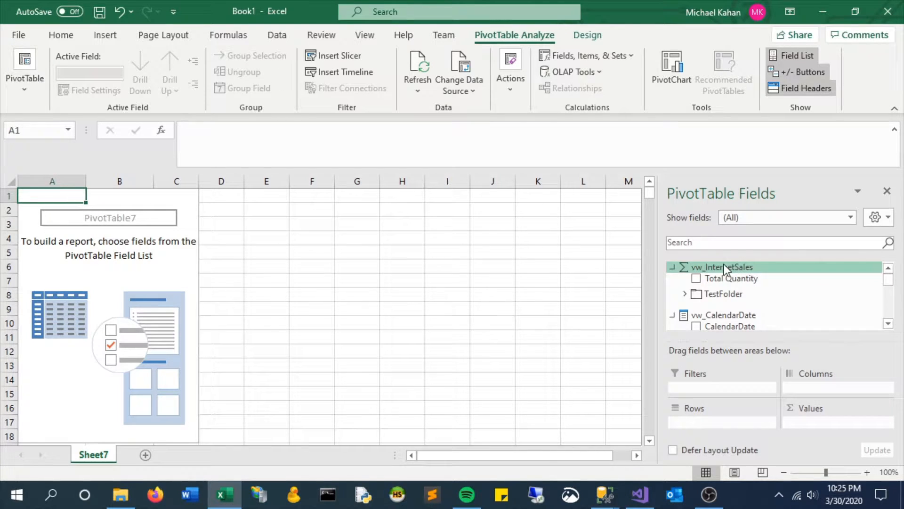
- Add Total Quantity as values and vw_Product ProductName as rows, every product showing 60,398
left_click(696, 278)
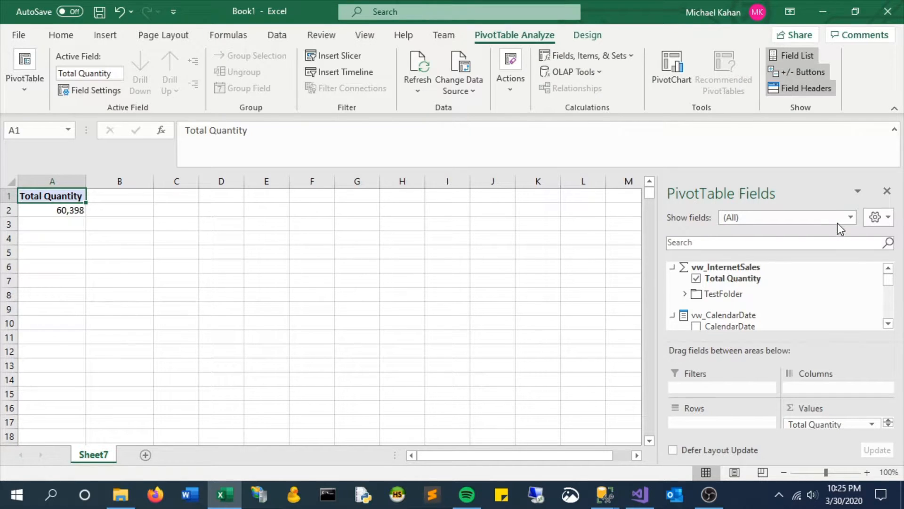
left_click(850, 218)
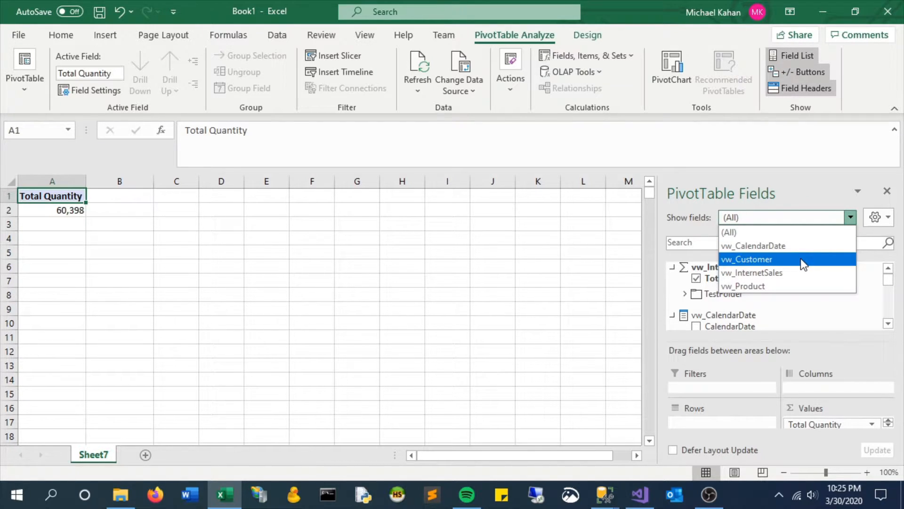
left_click(744, 285)
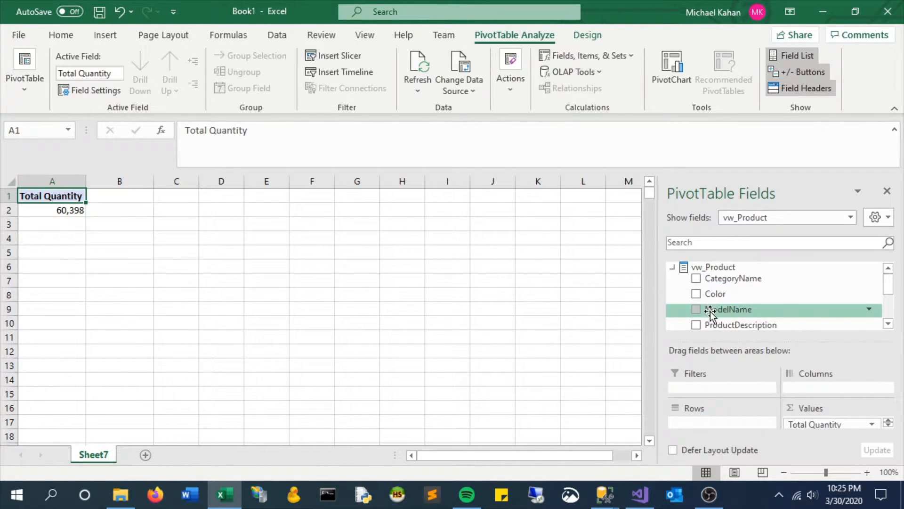
left_click(696, 322)
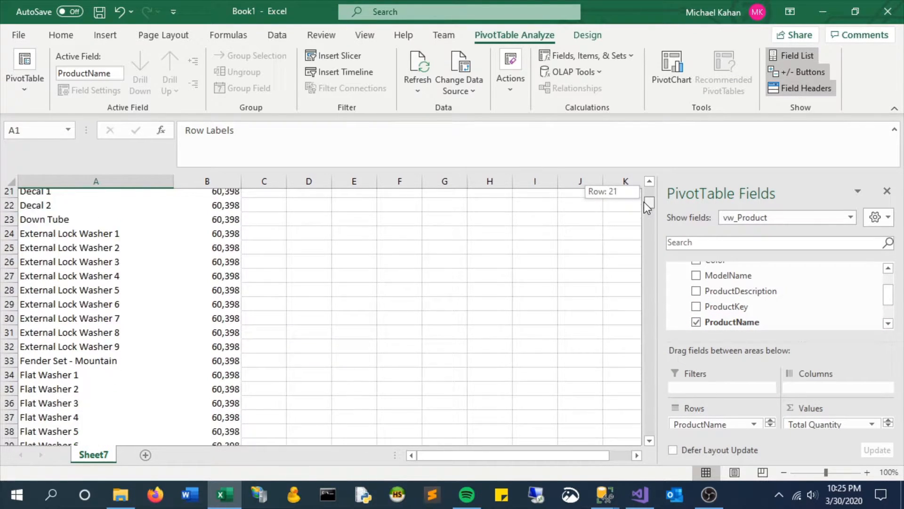
scroll("up", 3)
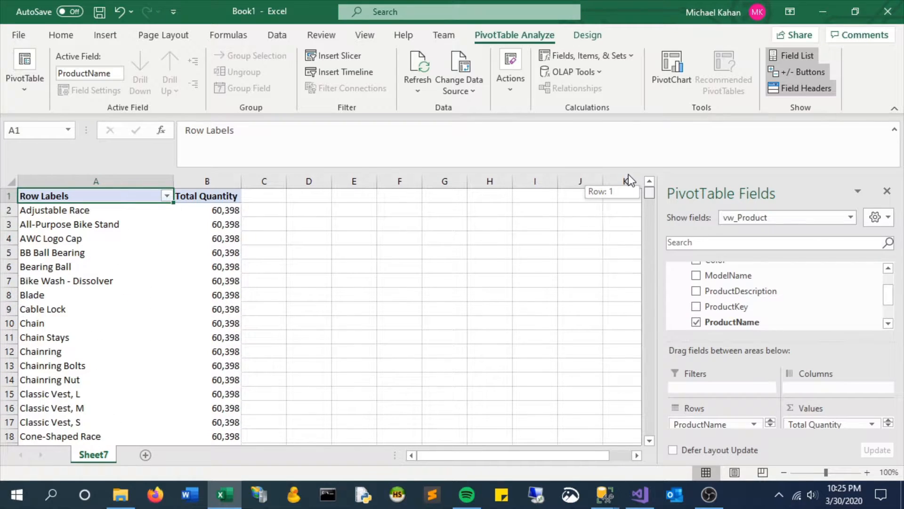
mouse_move(638, 494)
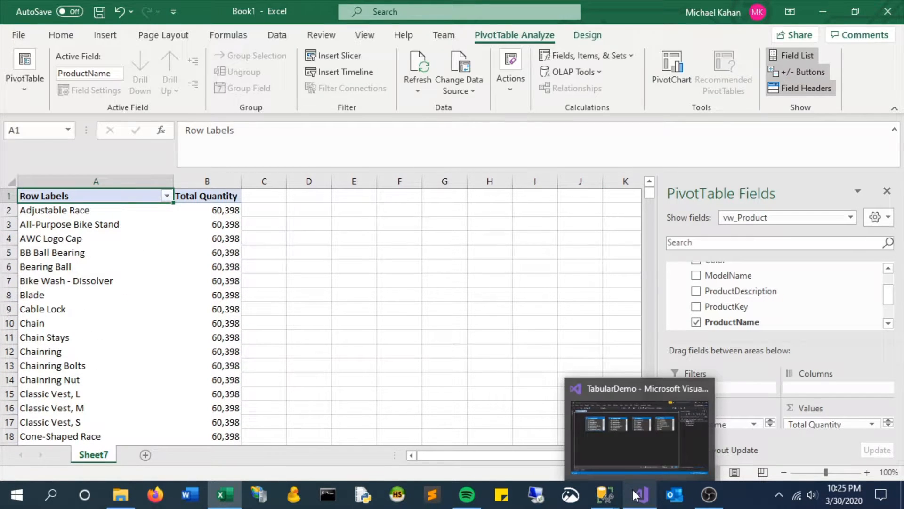
- Create a many-to-one relationship from vw_InternetSales to vw_Product on ProductKey and move vw_Product beneath it
left_click(638, 494)
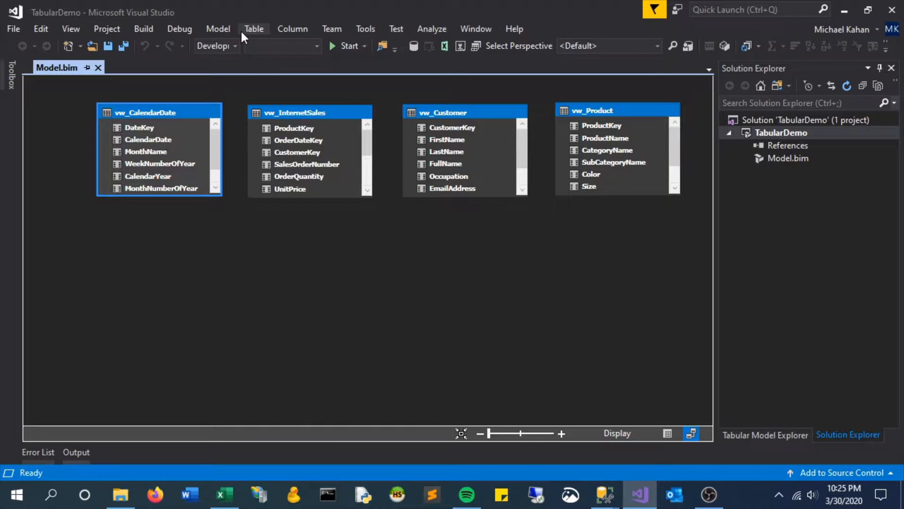
left_click(254, 28)
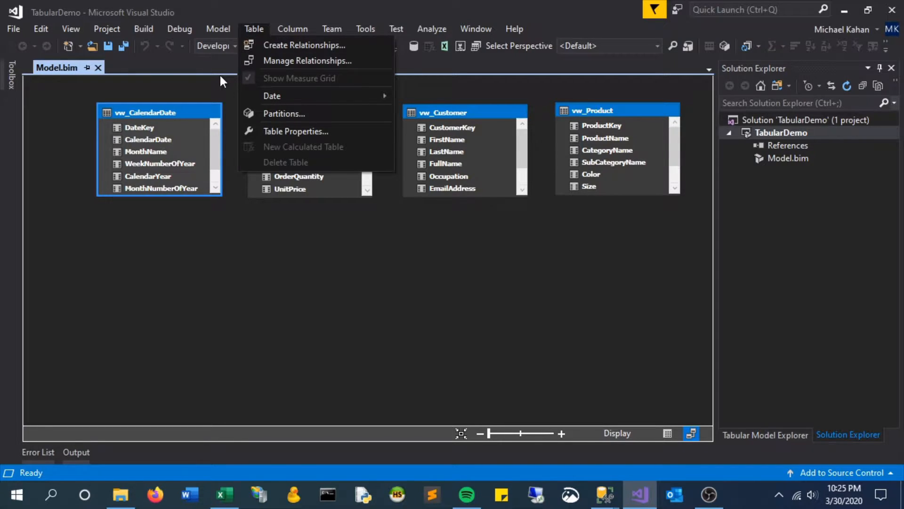
left_click(304, 45)
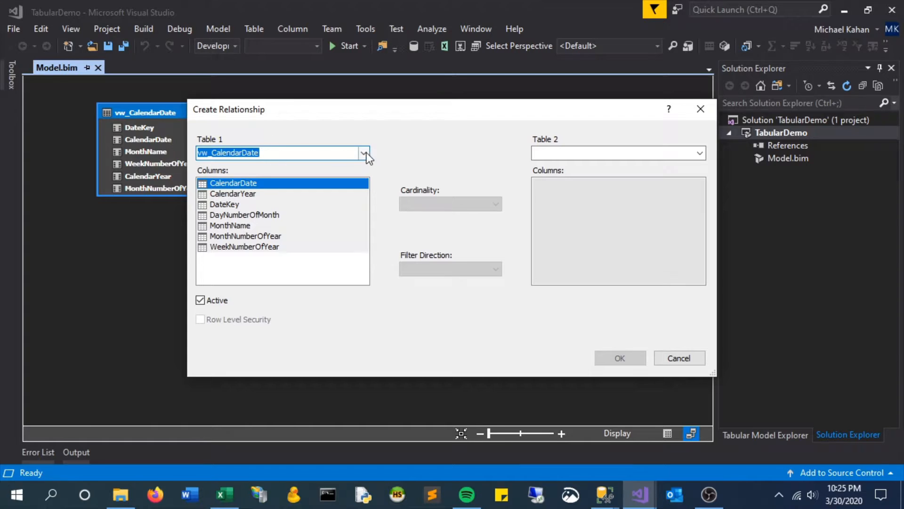
left_click(283, 153)
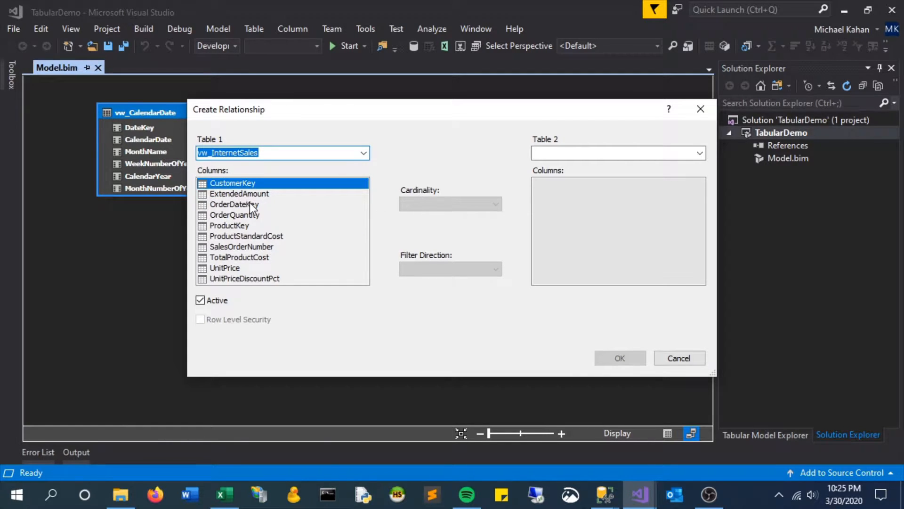
left_click(229, 225)
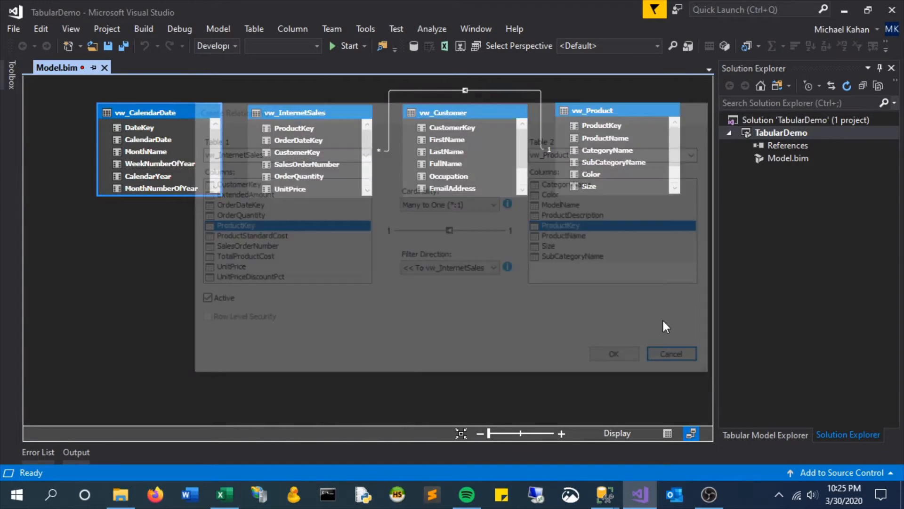
left_click(670, 353)
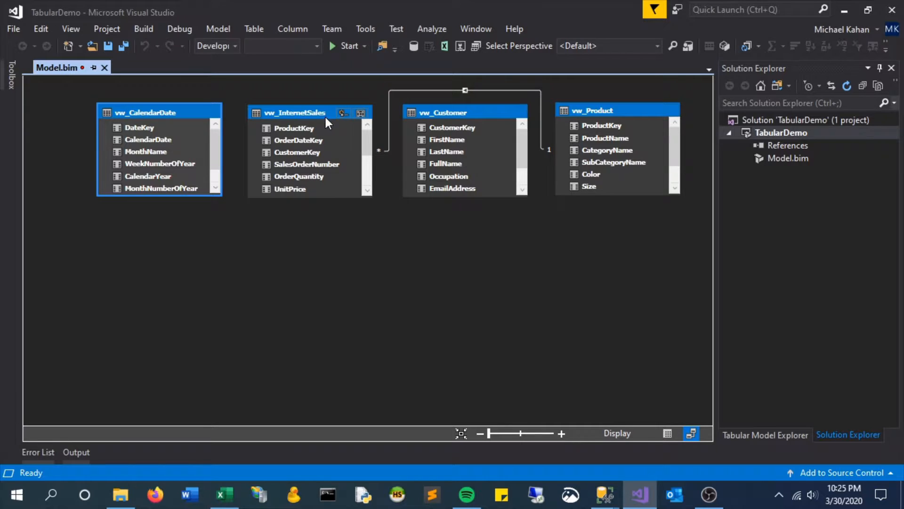
left_click_drag(592, 110, 291, 299)
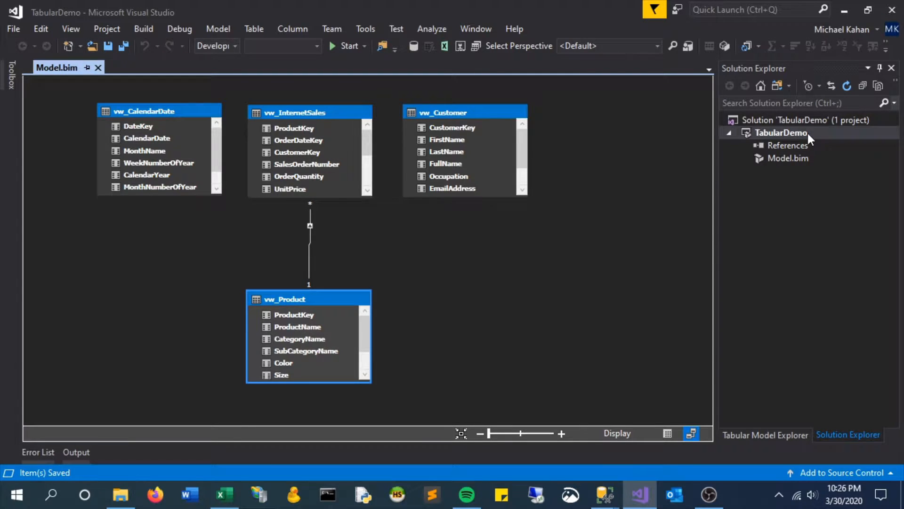
- Deploy the TabularDemo project from Solution Explorer and dismiss the Success report
right_click(781, 133)
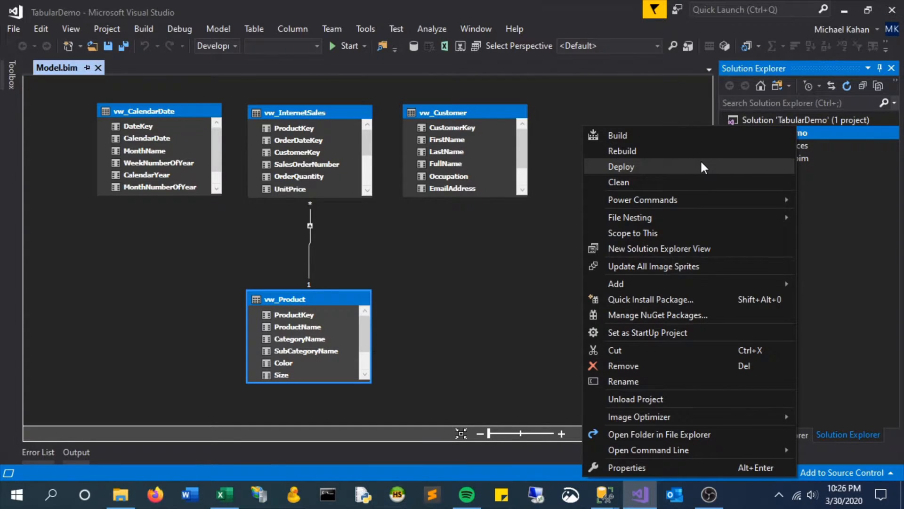
left_click(621, 165)
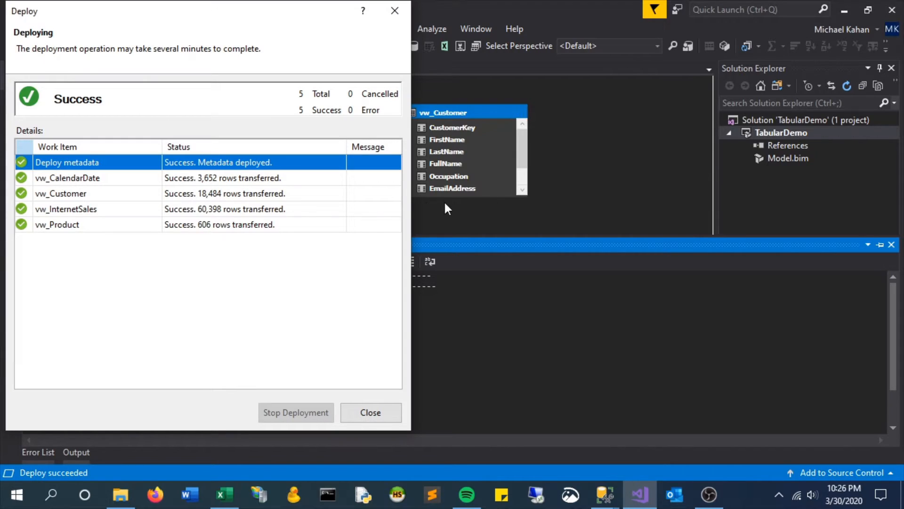
left_click(370, 412)
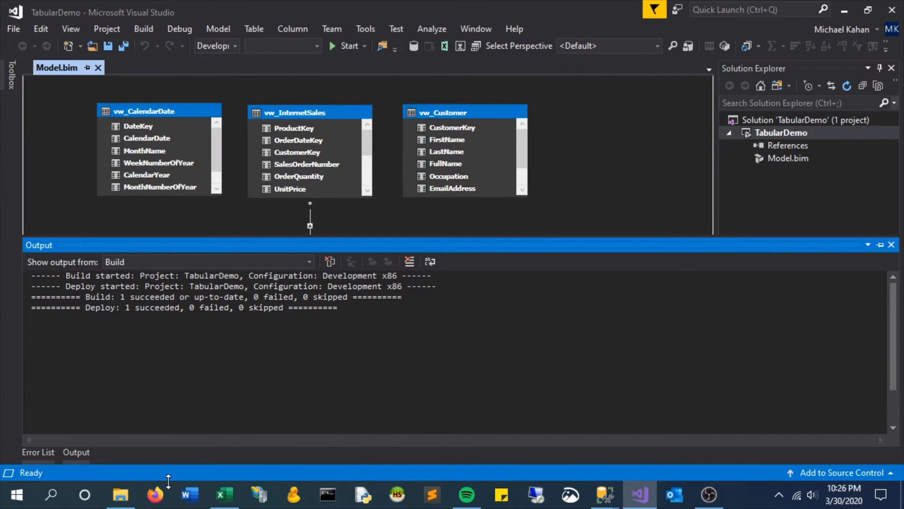
mouse_move(602, 495)
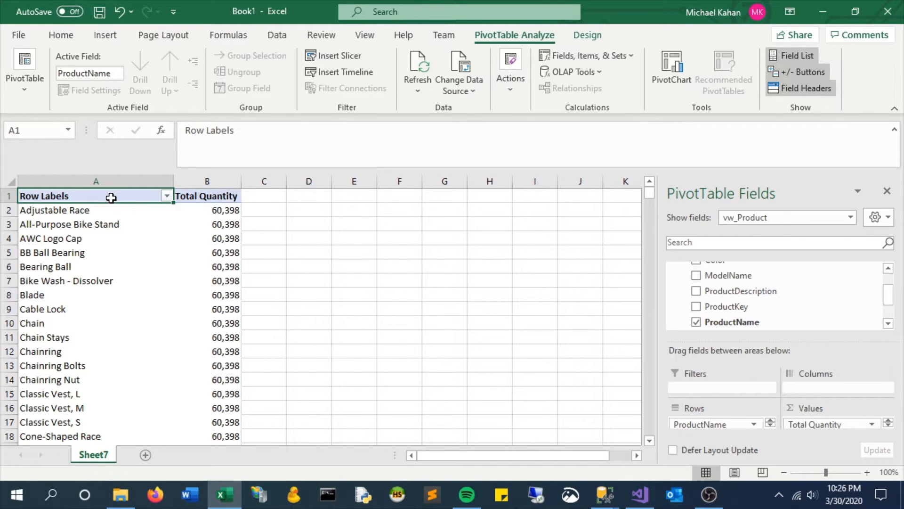
- Refresh the pivot so products show distinct quantities, then return to the tabular model project
left_click(417, 71)
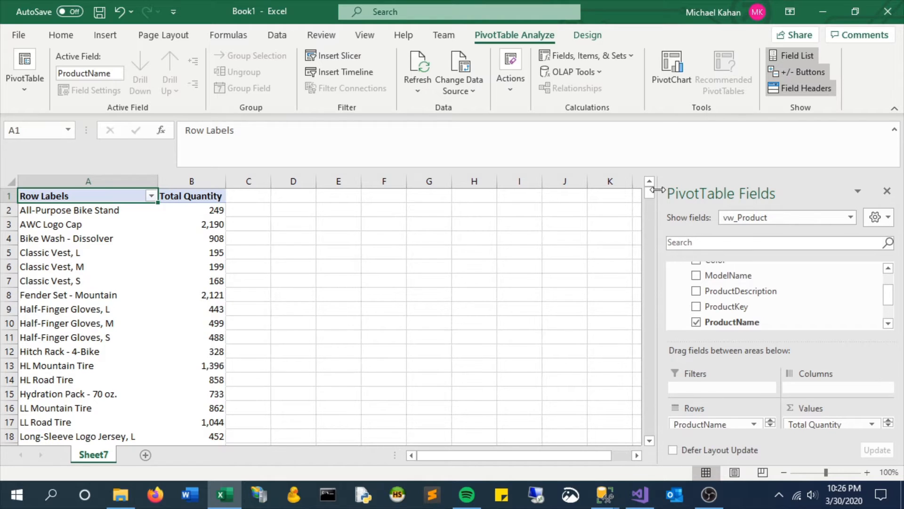
left_click_drag(649, 190, 648, 207)
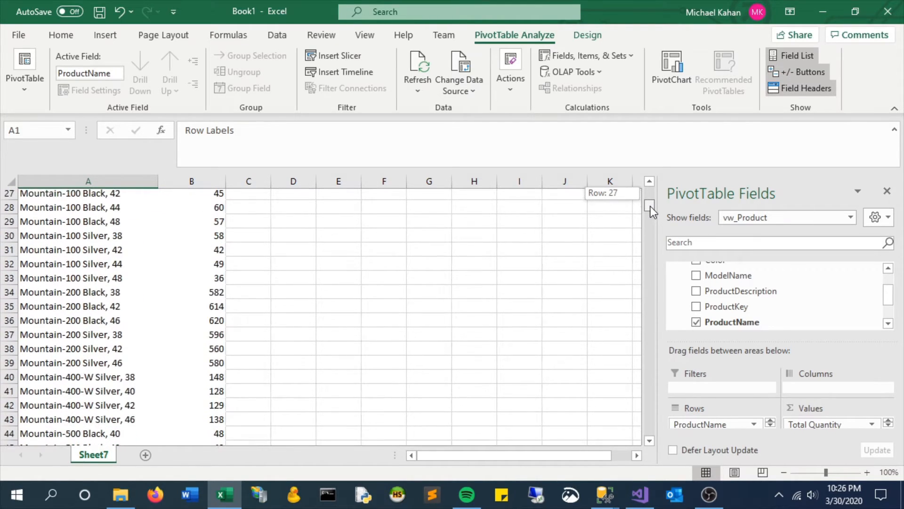
left_click(639, 495)
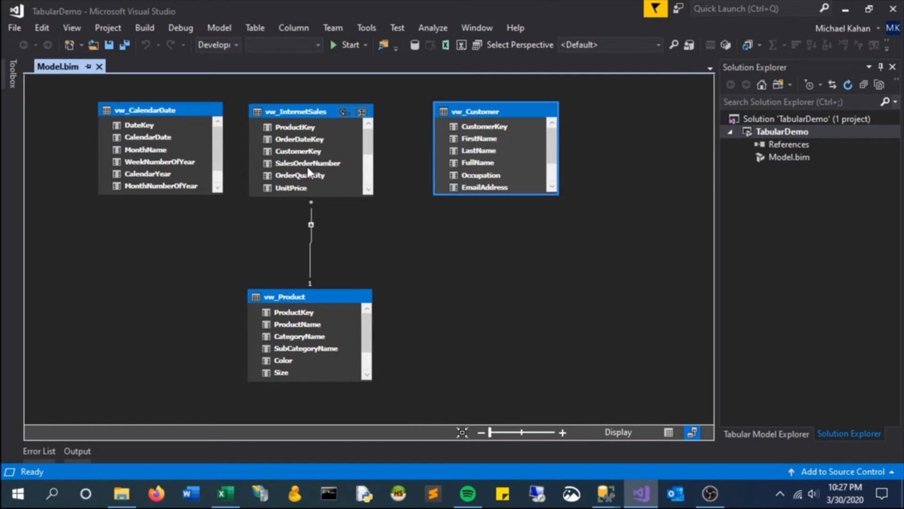
- Create a many-to-one relationship from vw_InternetSales CustomerKey to vw_Customer CustomerKey
left_click_drag(296, 151, 483, 126)
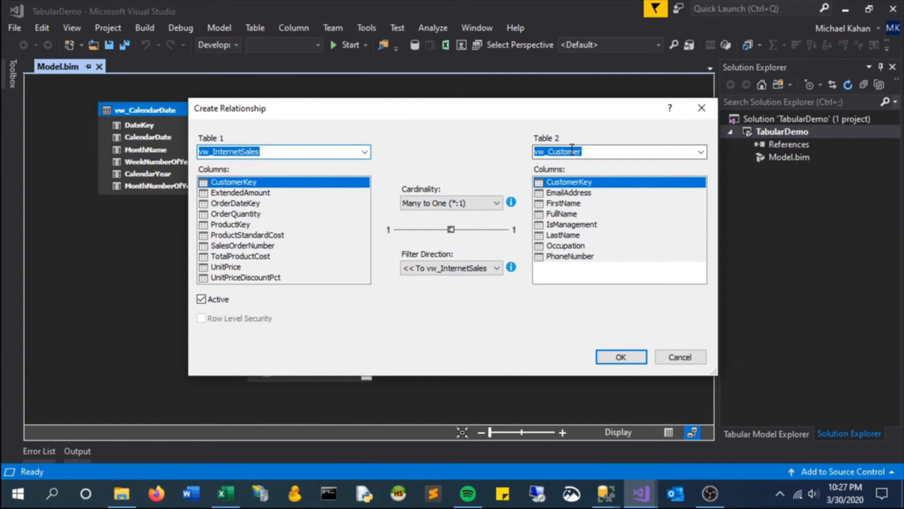
left_click(621, 356)
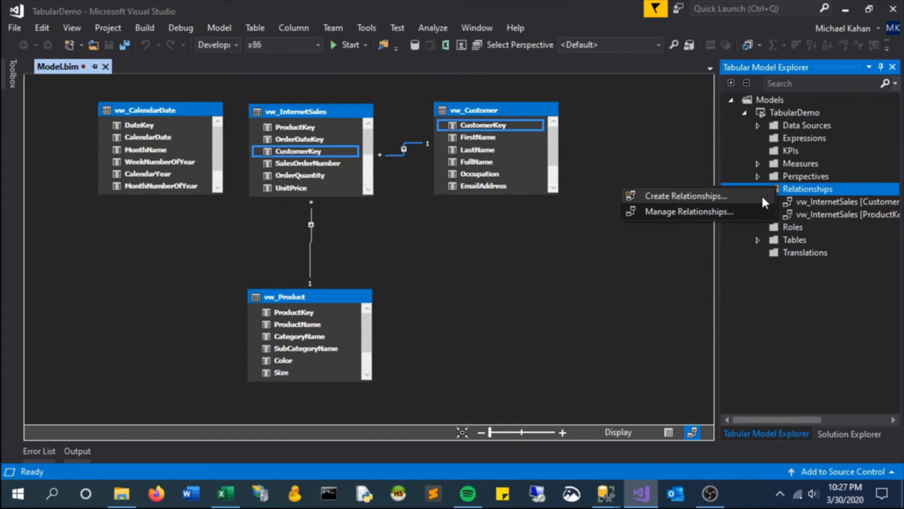
- Create a many-to-one relationship from vw_InternetSales OrderDateKey to vw_CalendarDate DateKey
left_click(685, 196)
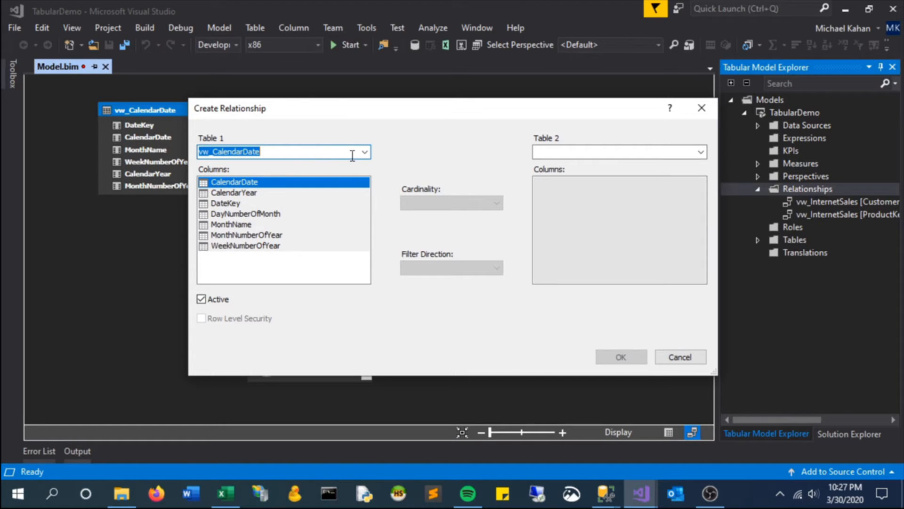
left_click(363, 151)
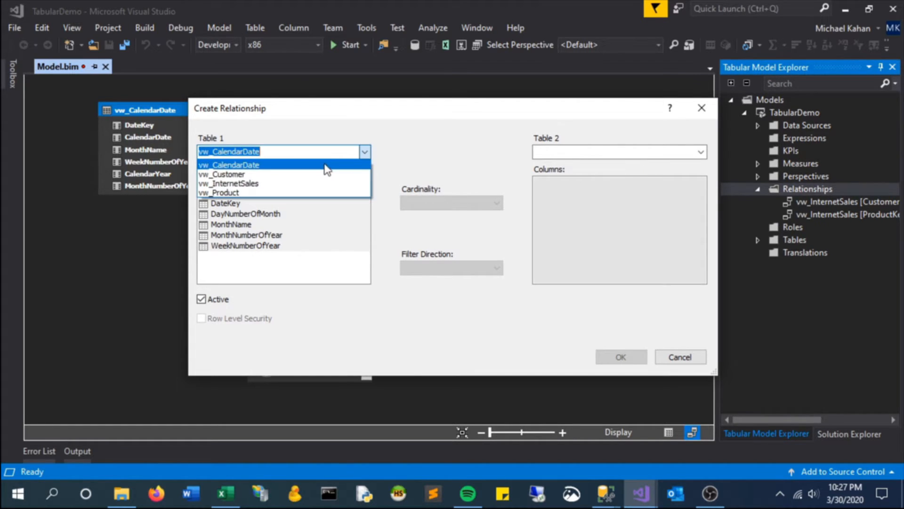
left_click(228, 184)
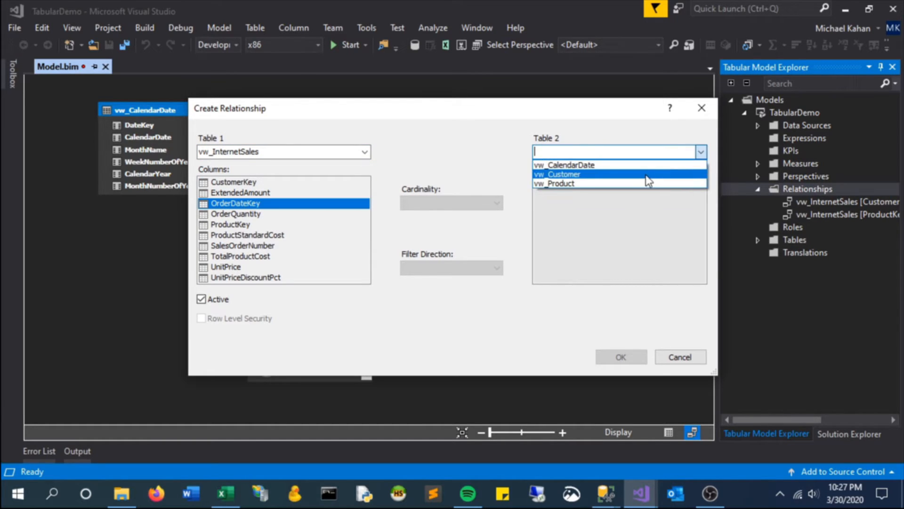
left_click(563, 165)
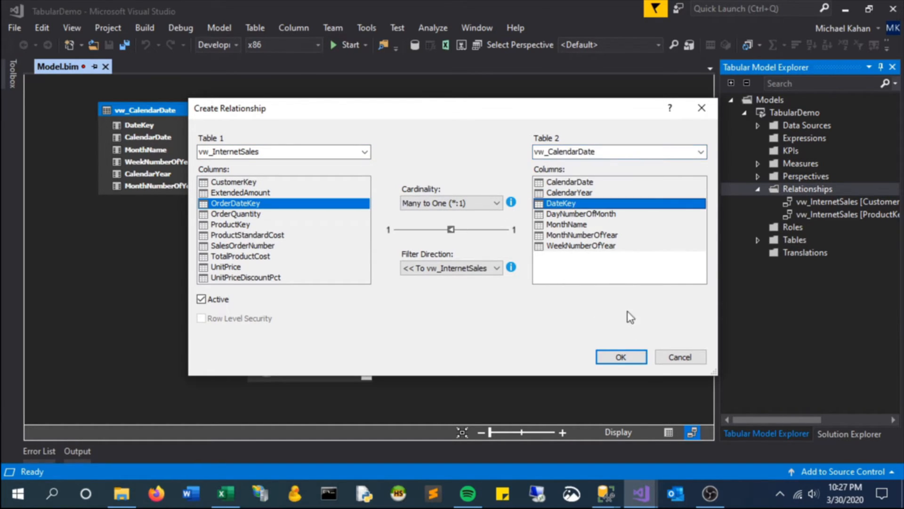
left_click(620, 356)
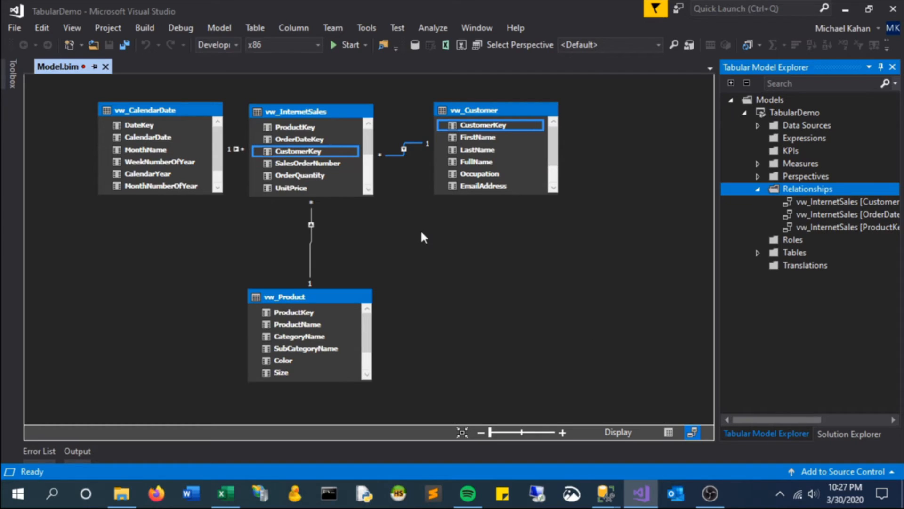
mouse_move(426, 141)
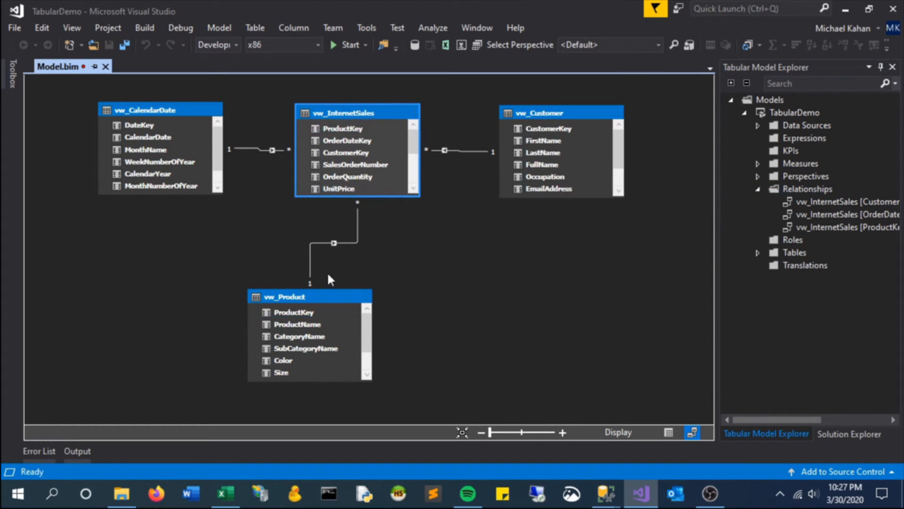
- Centre vw_Product beneath vw_InternetSales and bring back the Solution Explorer overview
left_click_drag(310, 296, 356, 296)
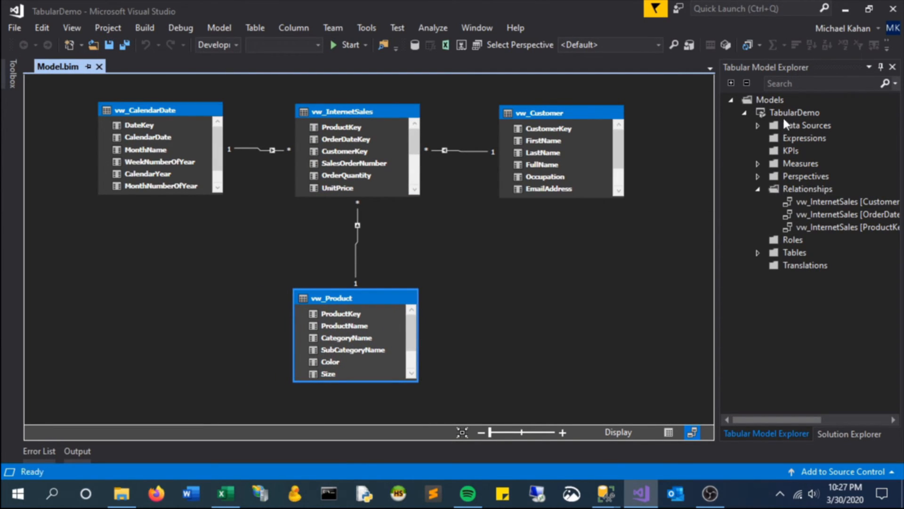
left_click(849, 433)
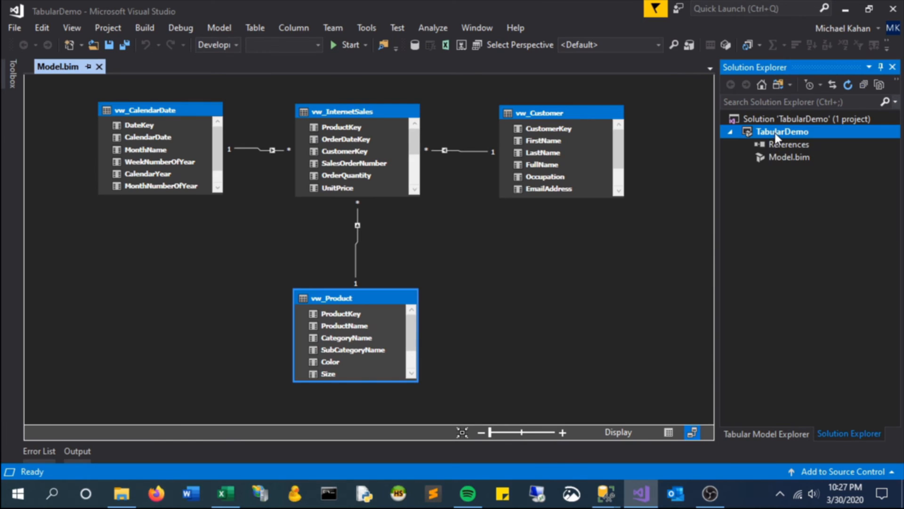